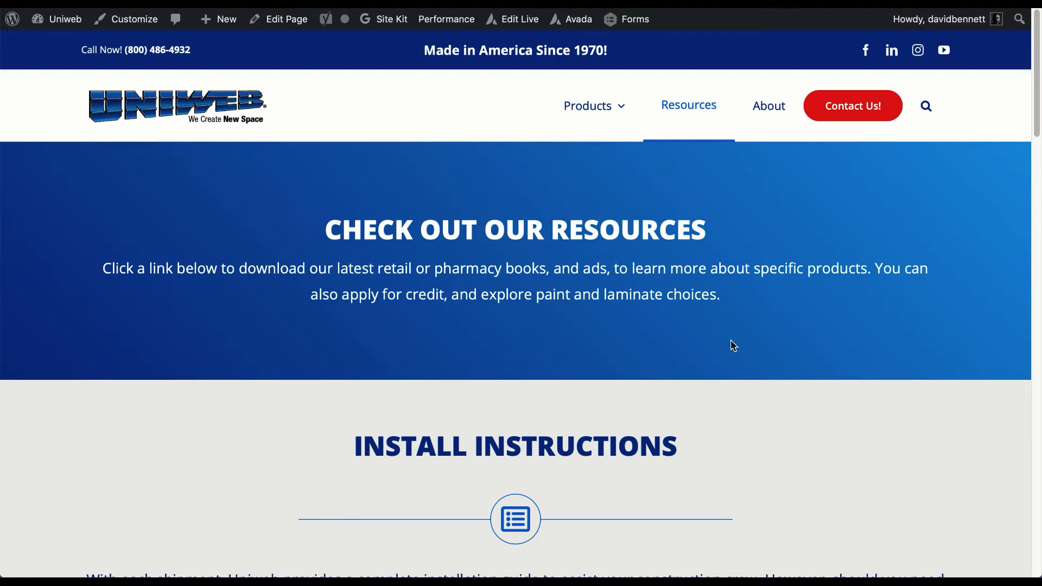
Step: Open the Catalogs column's text block holding the four catalog links for editing
scroll(down, 3)
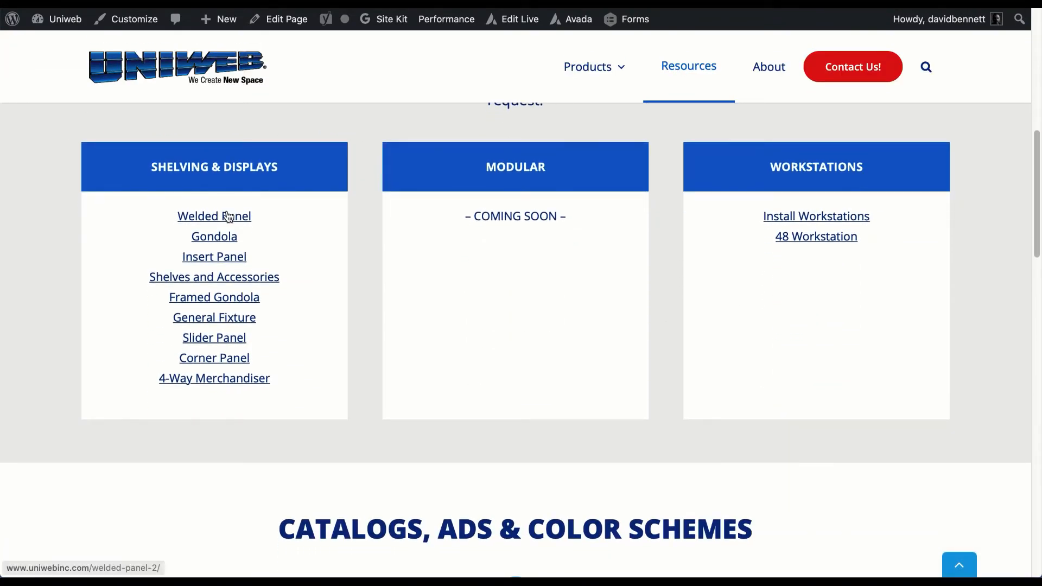
mouse_move(225, 405)
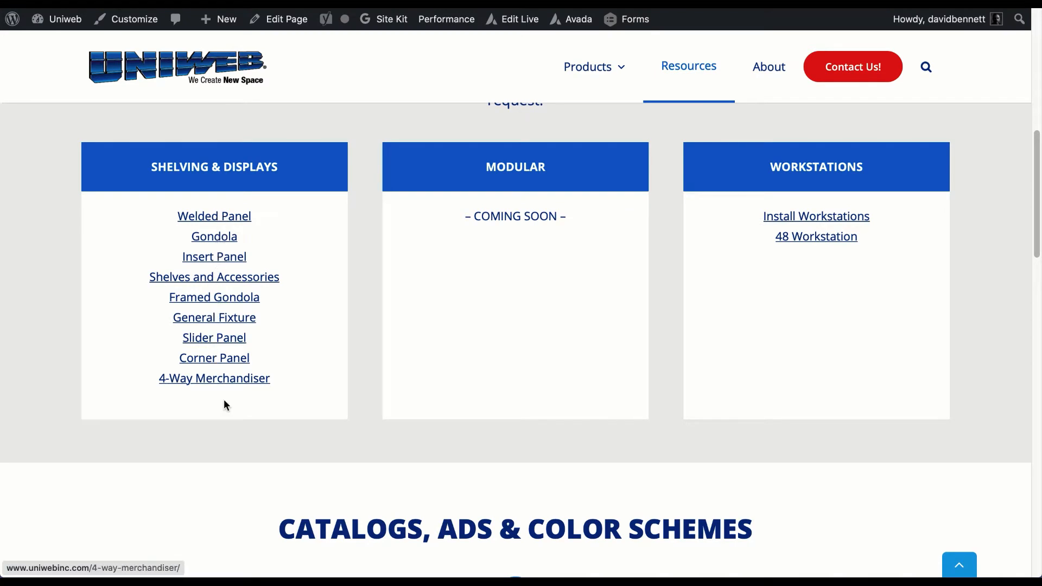
scroll(up, 3)
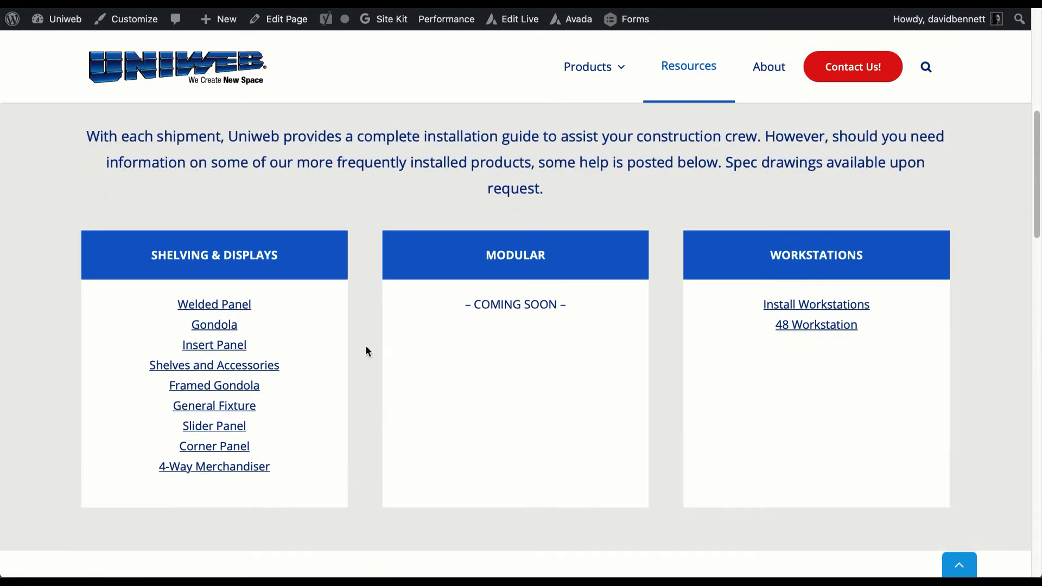
scroll(up, 3)
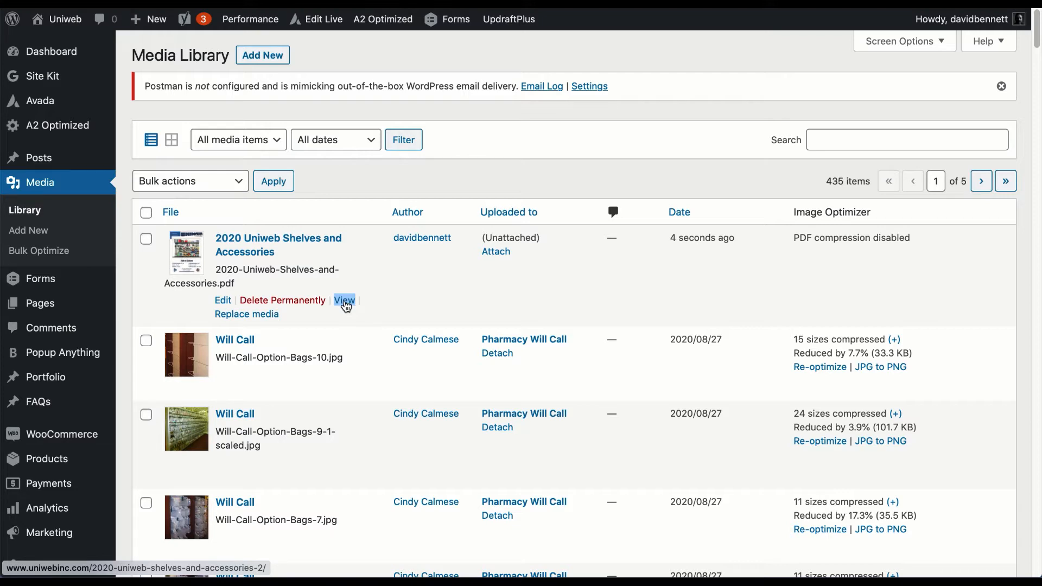
mouse_move(344, 302)
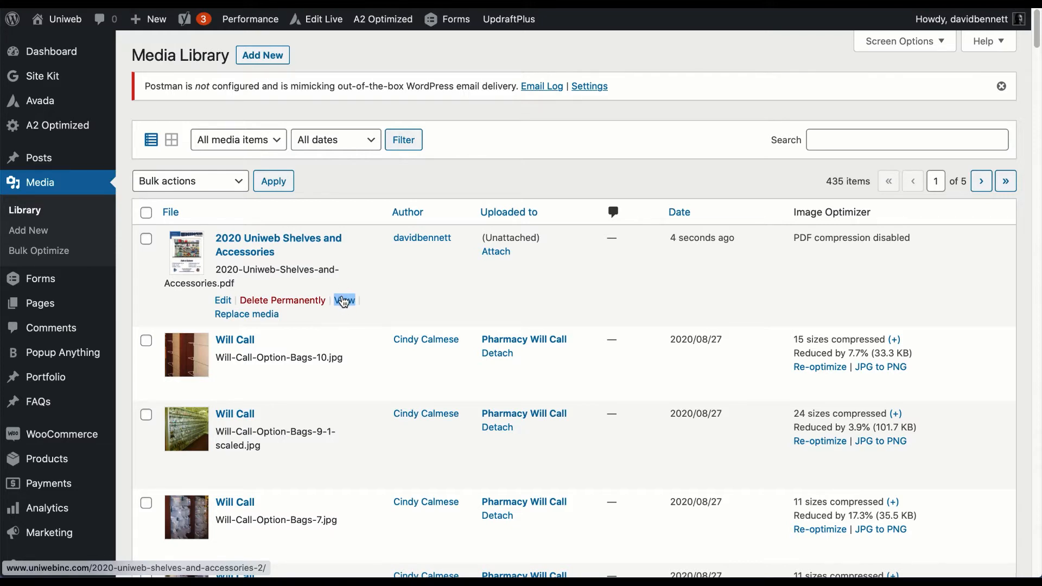
mouse_move(345, 301)
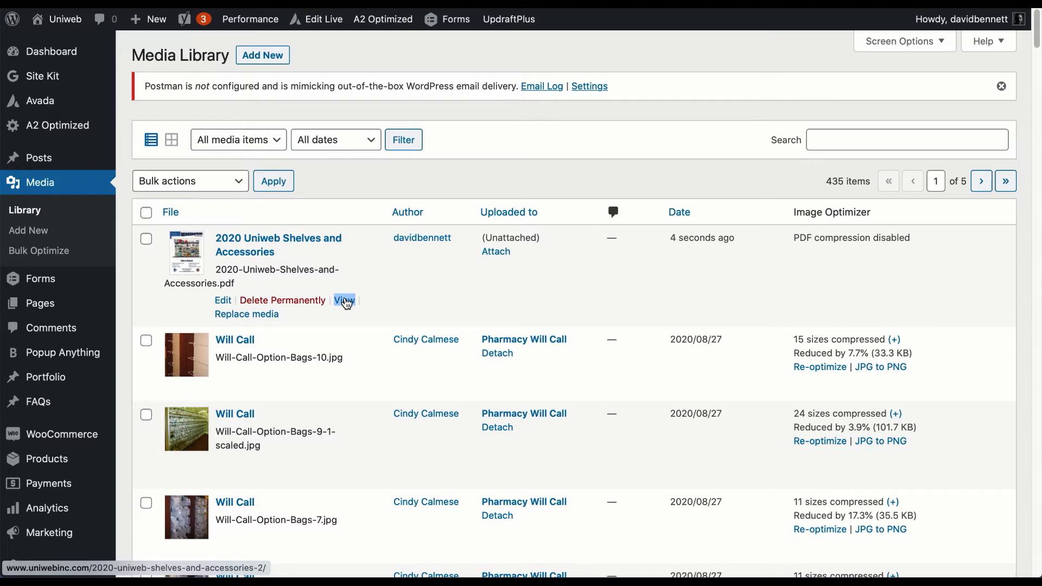
right_click(343, 299)
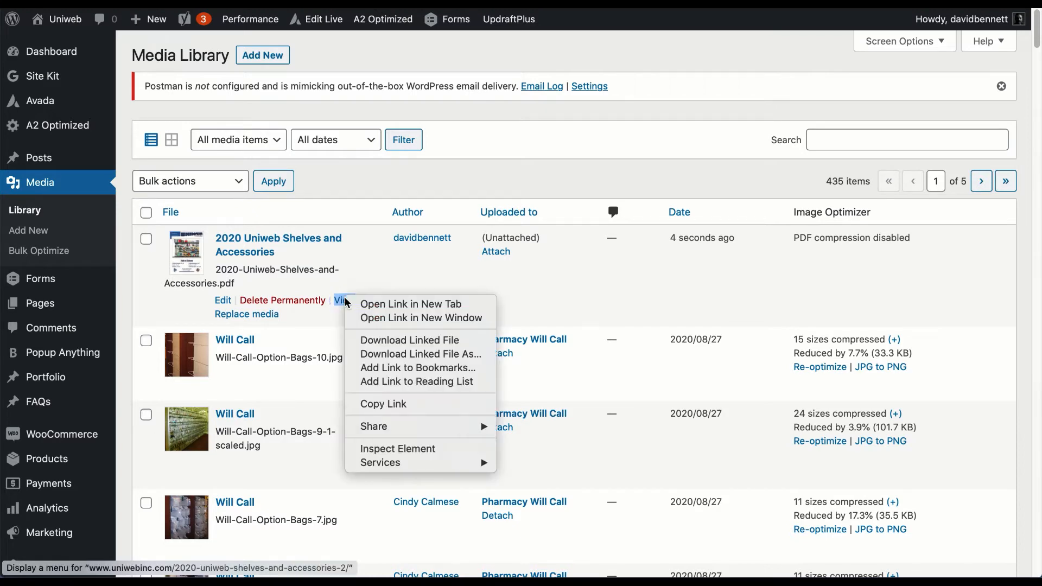
mouse_move(389, 381)
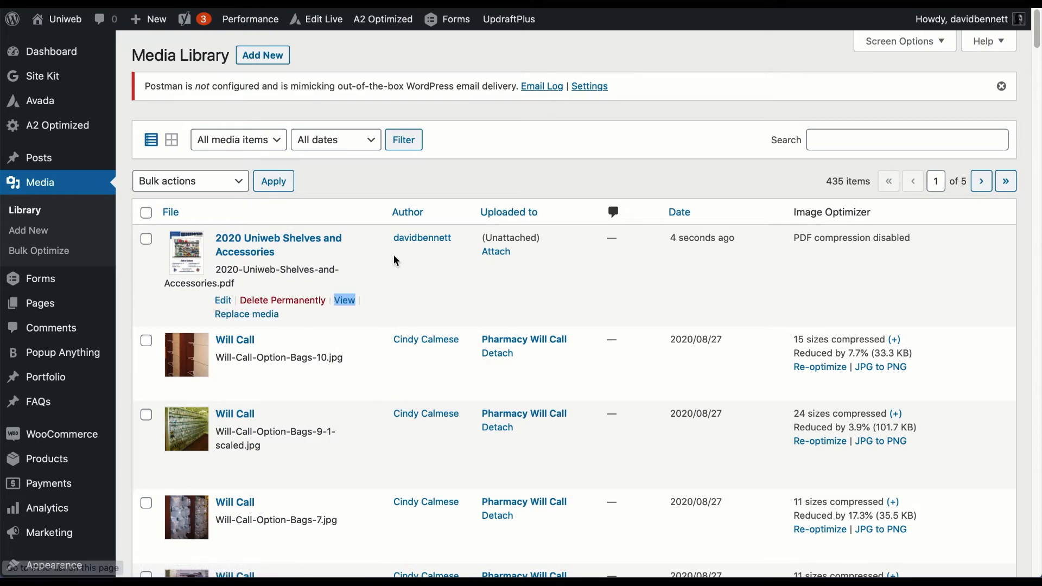
mouse_move(394, 260)
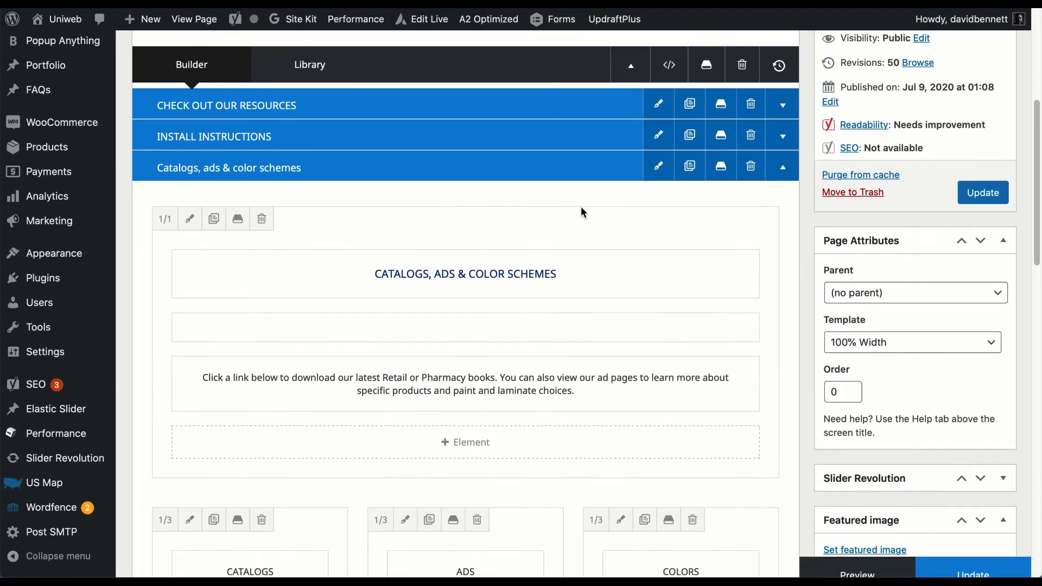
scroll(up, 3)
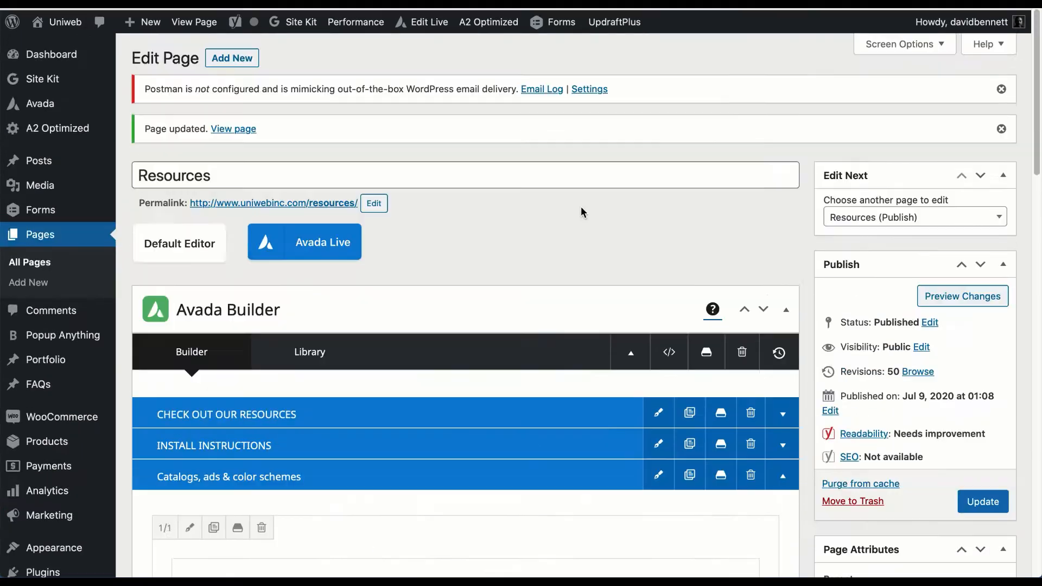
scroll(down, 3)
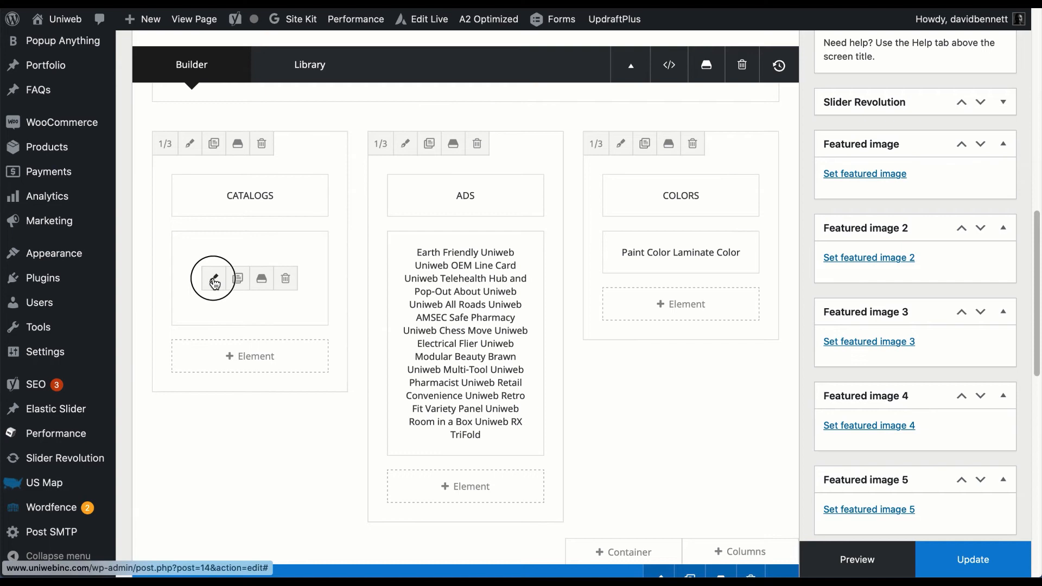
click(214, 278)
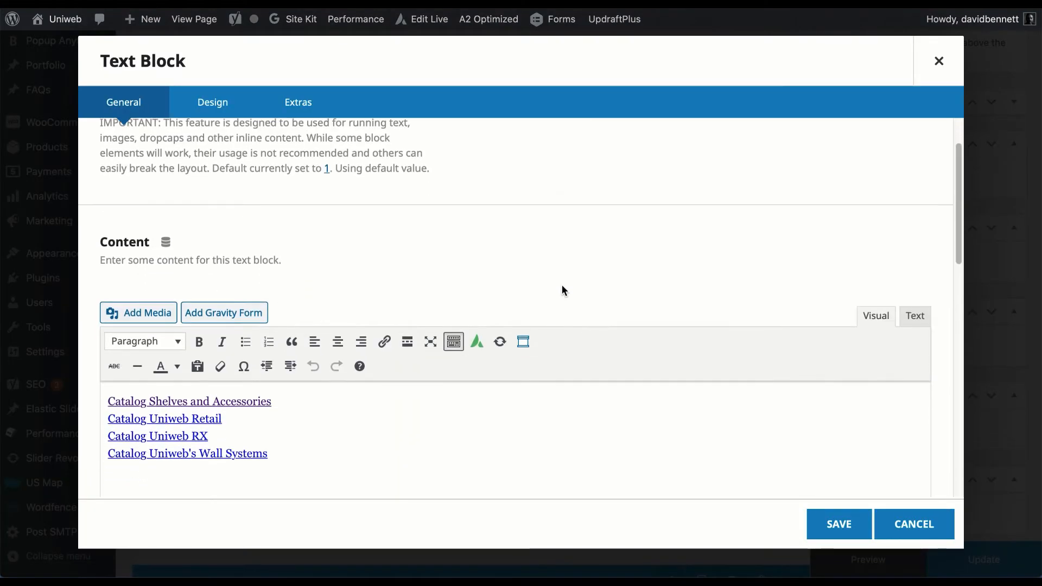
Step: Relink Catalog Shelves and Accessories to /2020-uniweb-shelves-and-accessories-2/, save the block, and update the page
click(204, 401)
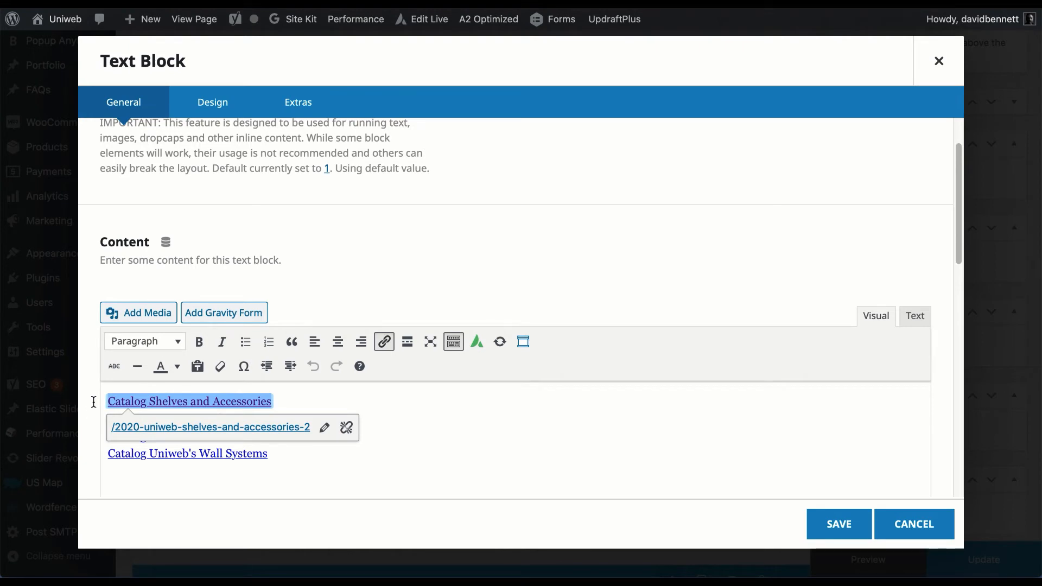
mouse_move(325, 427)
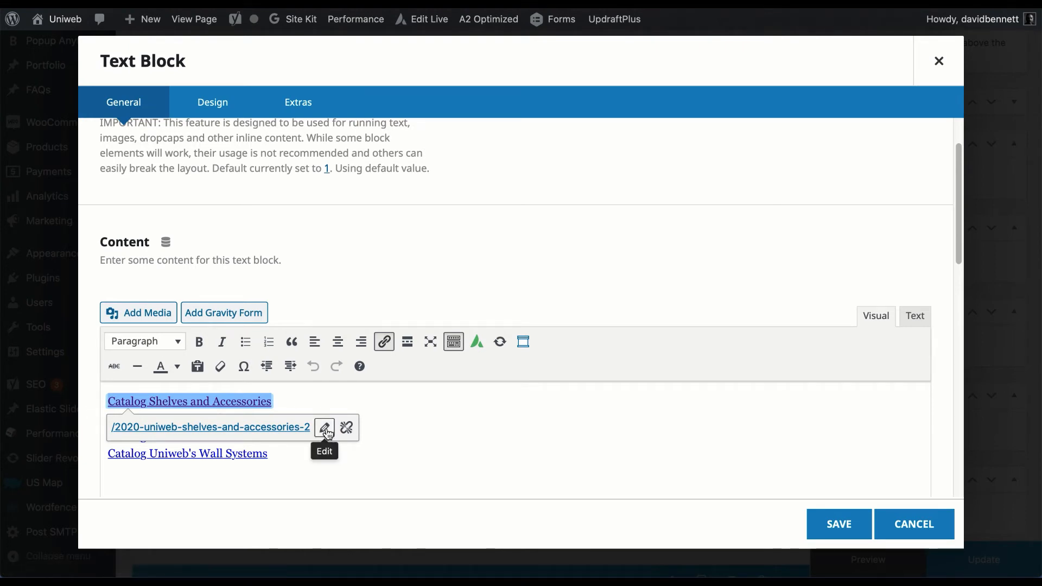
click(324, 427)
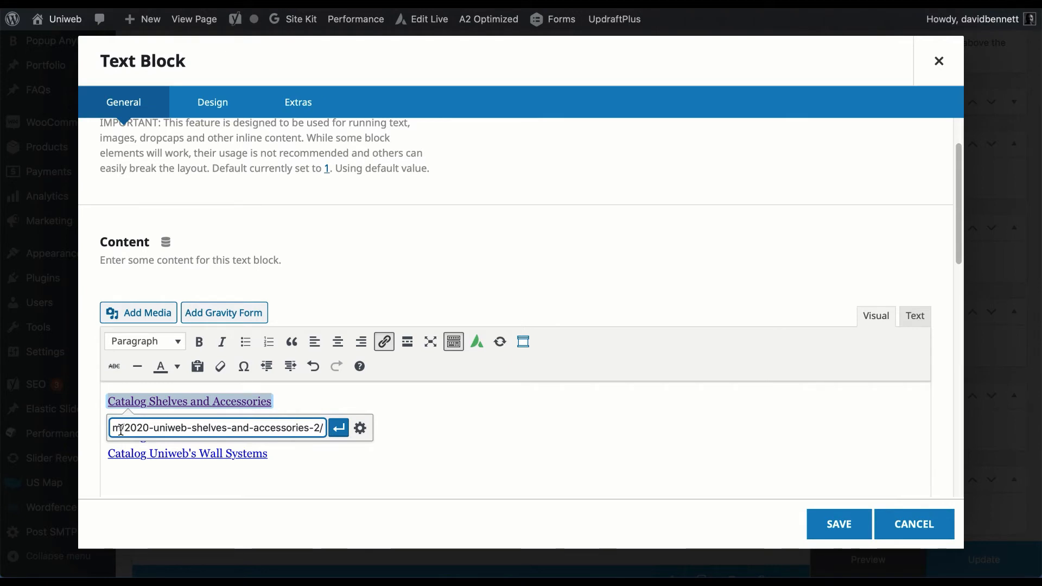
mouse_move(384, 342)
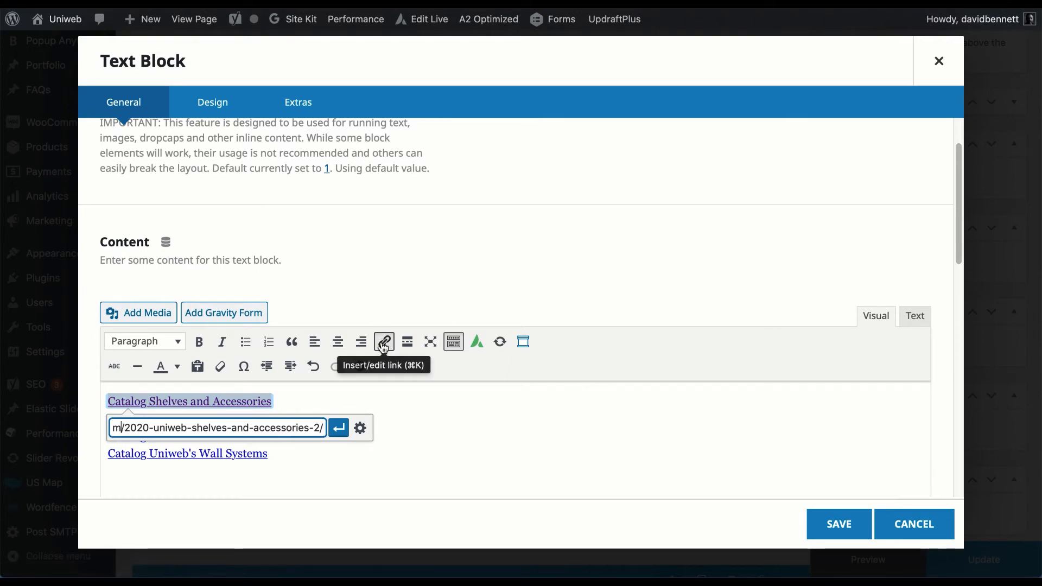
mouse_move(288, 444)
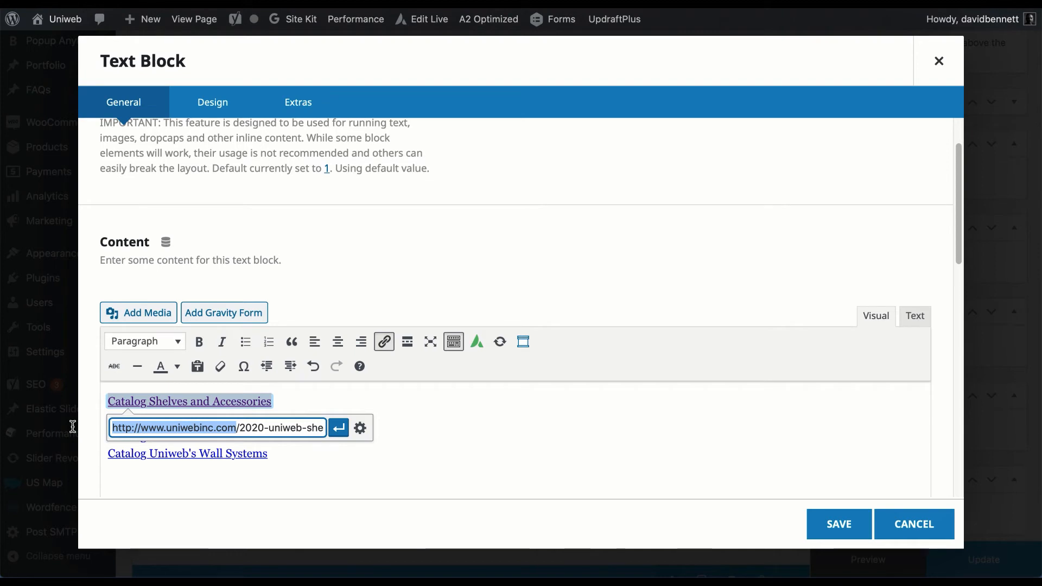
text(2020-uniweb-shelves-and-accessories-2/)
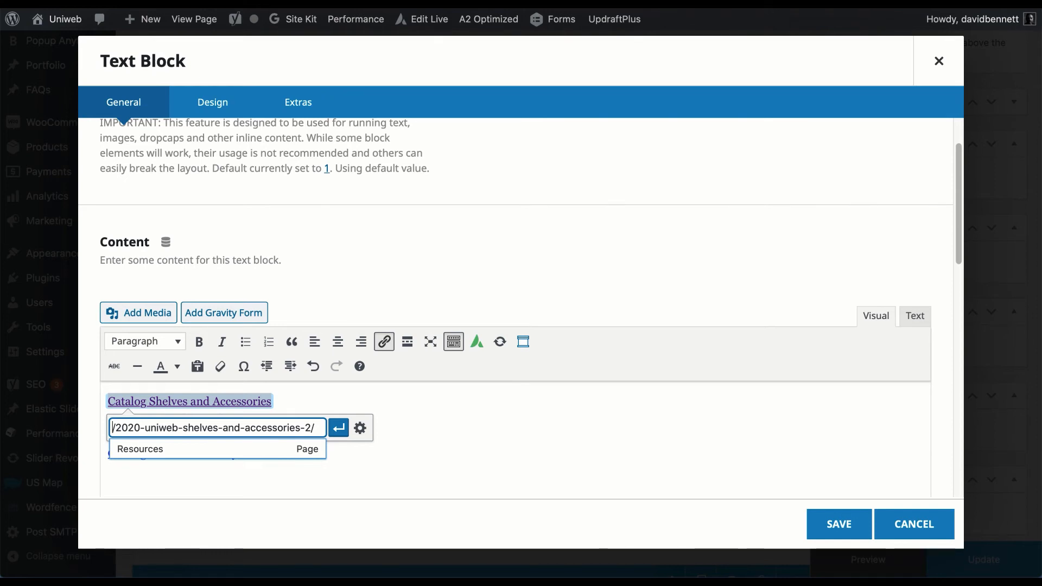
mouse_move(338, 427)
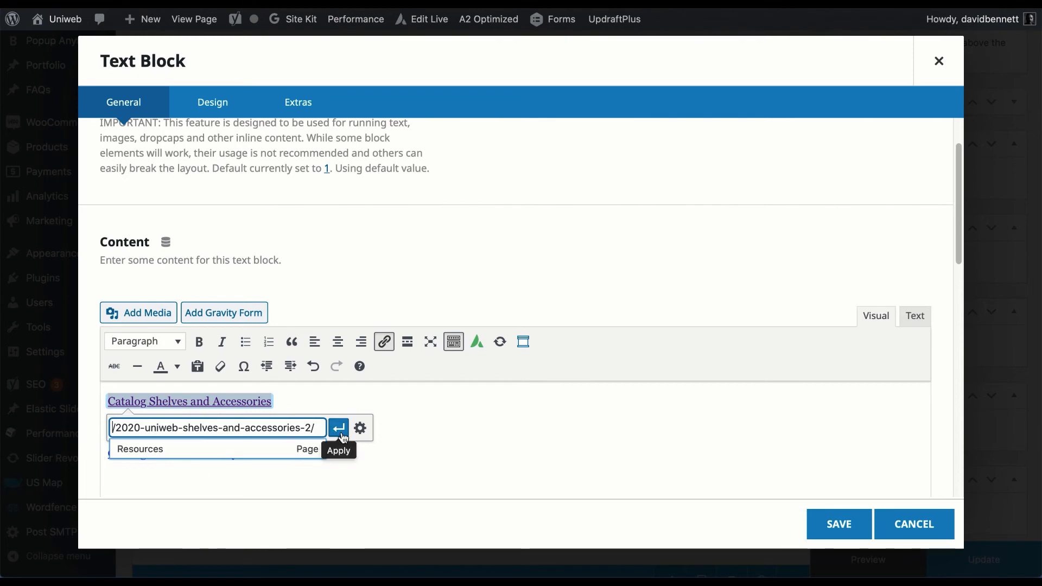
click(337, 427)
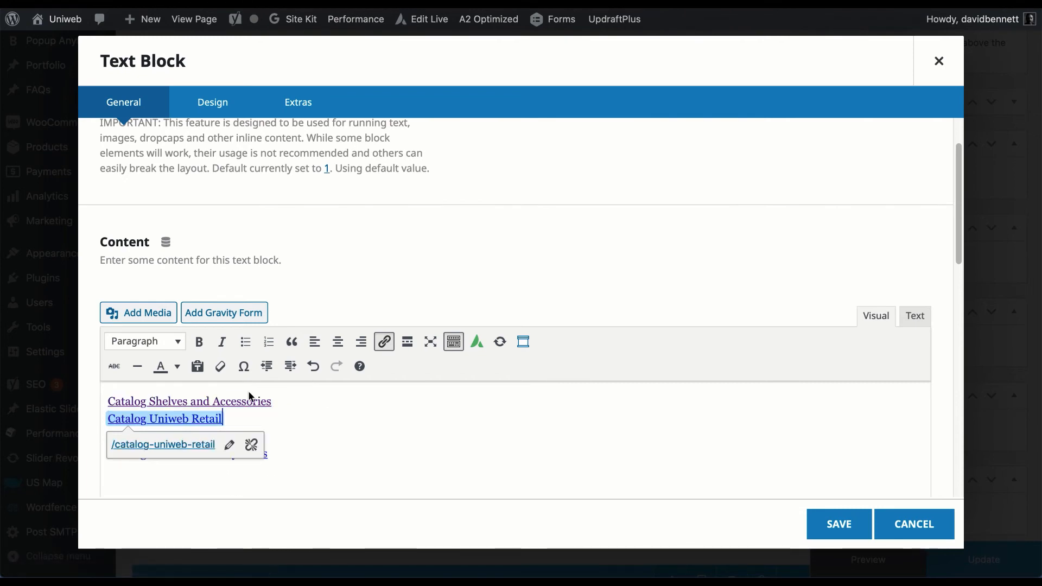
mouse_move(252, 406)
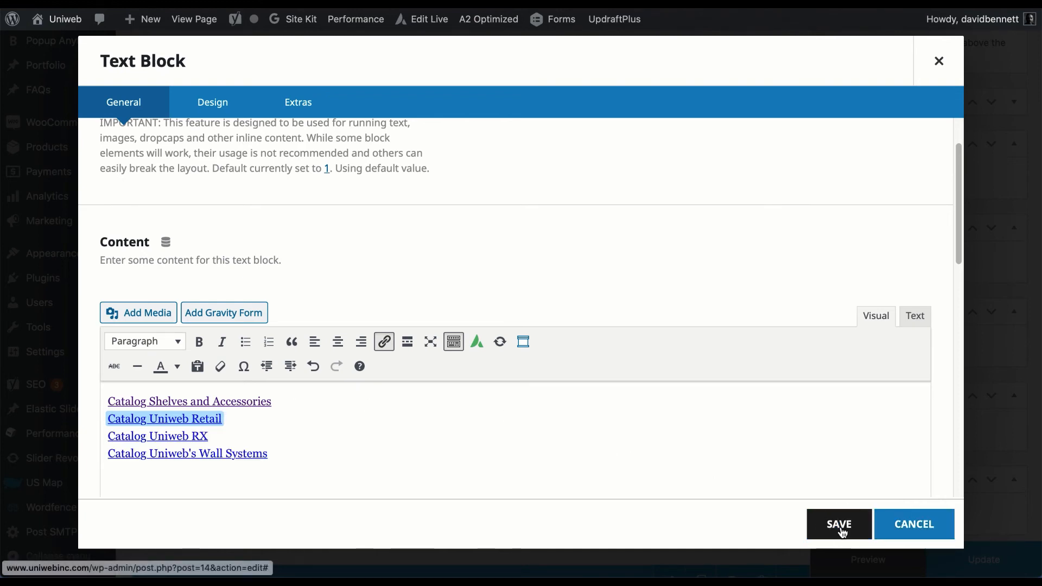
click(839, 524)
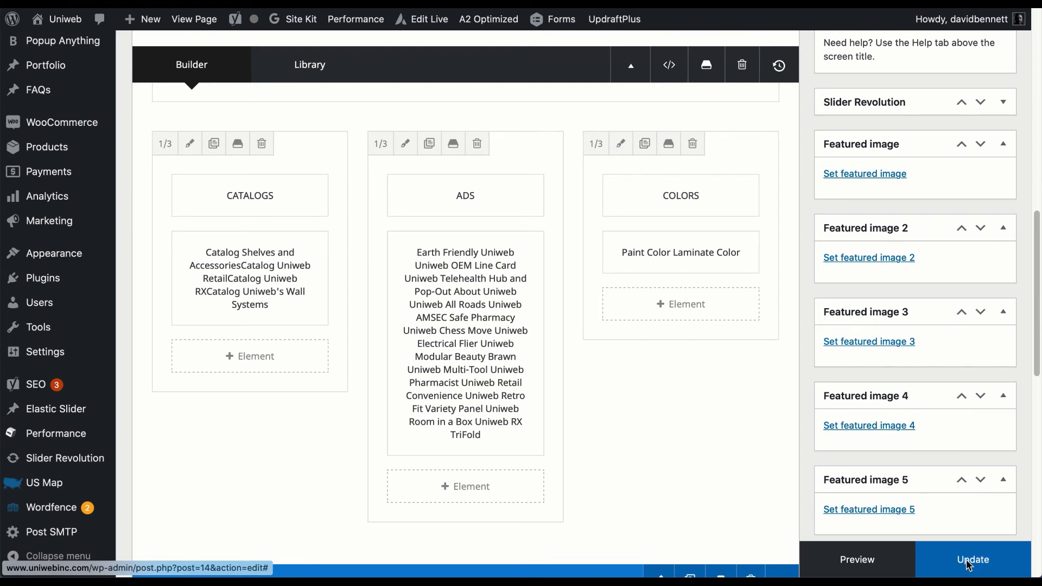
click(972, 559)
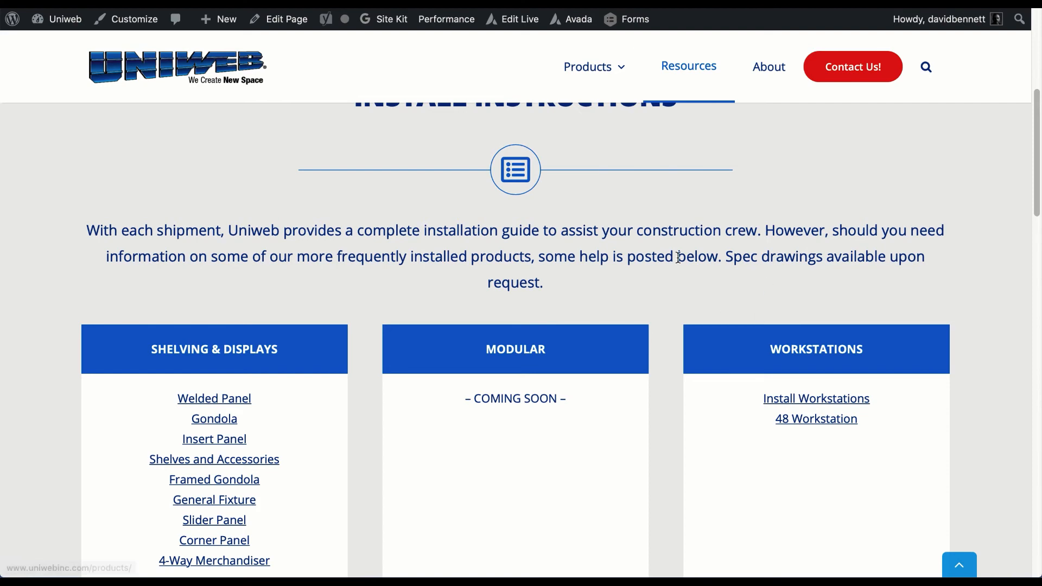
scroll(up, 3)
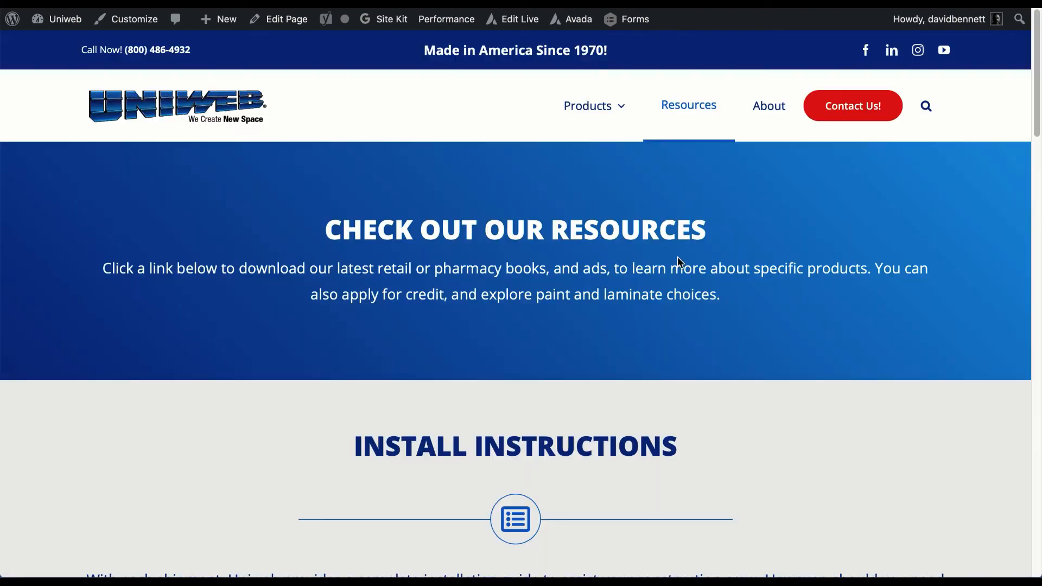
scroll(down, 3)
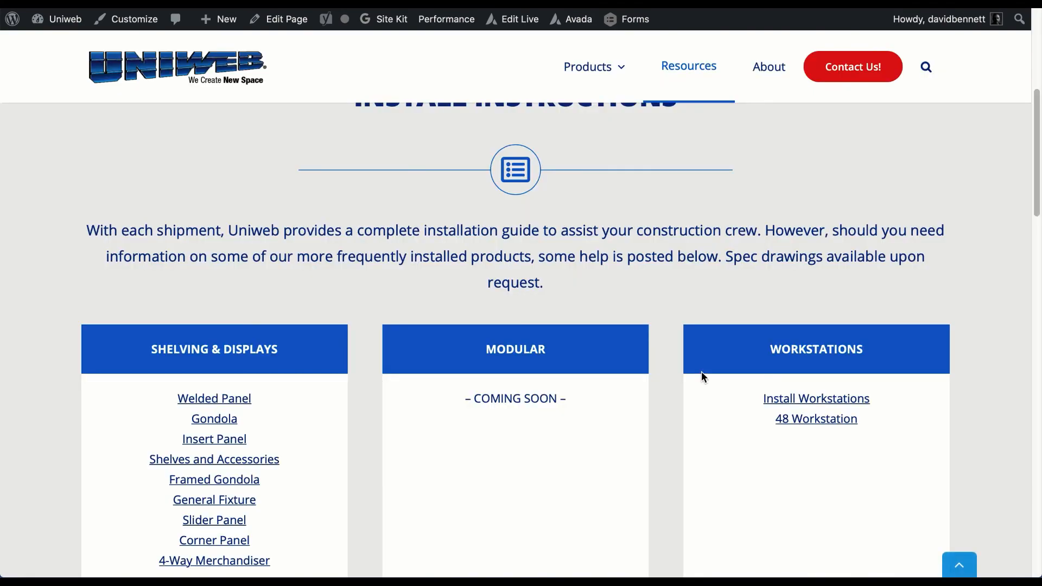
scroll(down, 3)
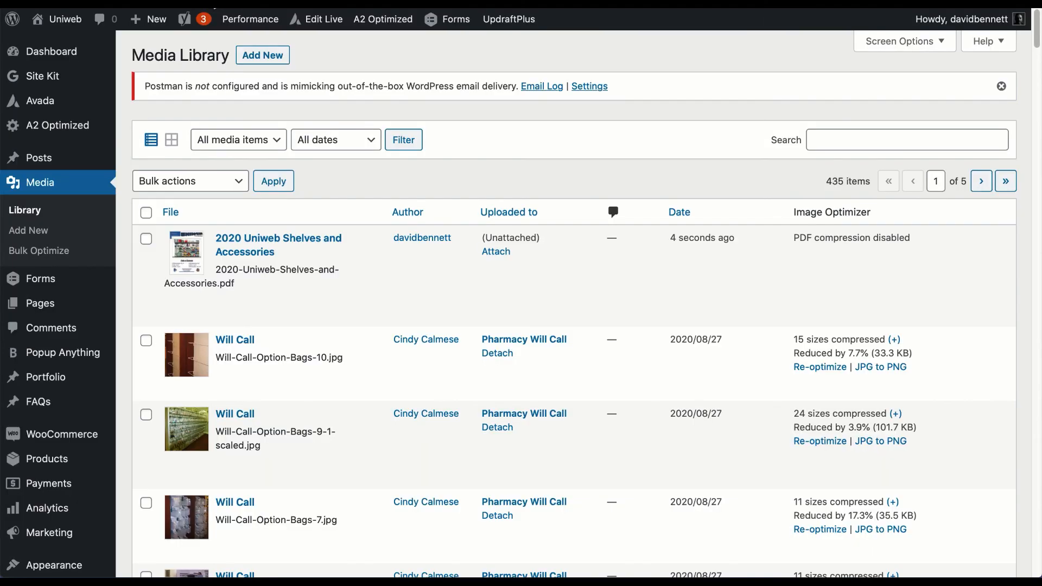
mouse_move(123, 320)
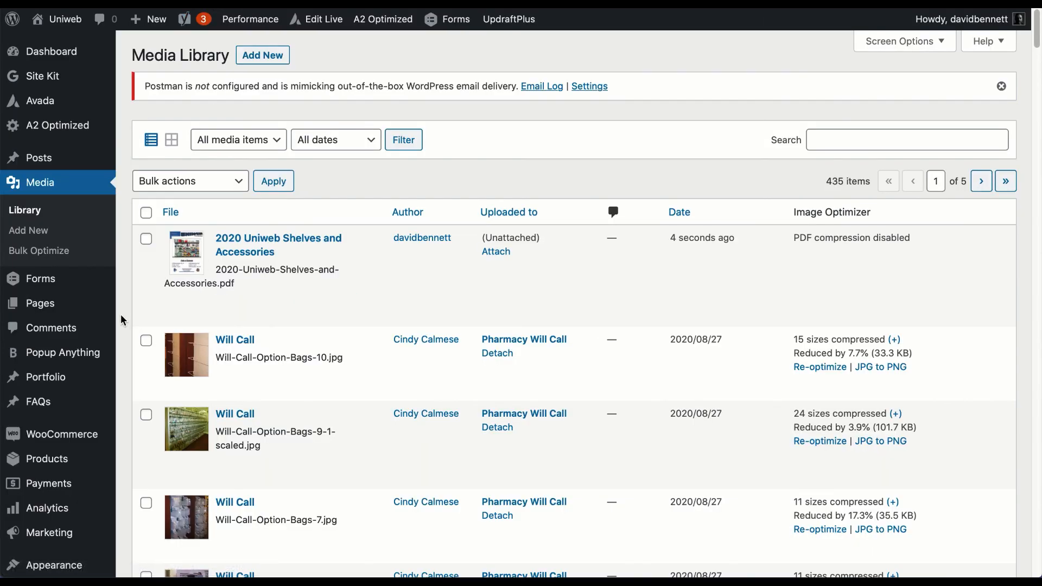